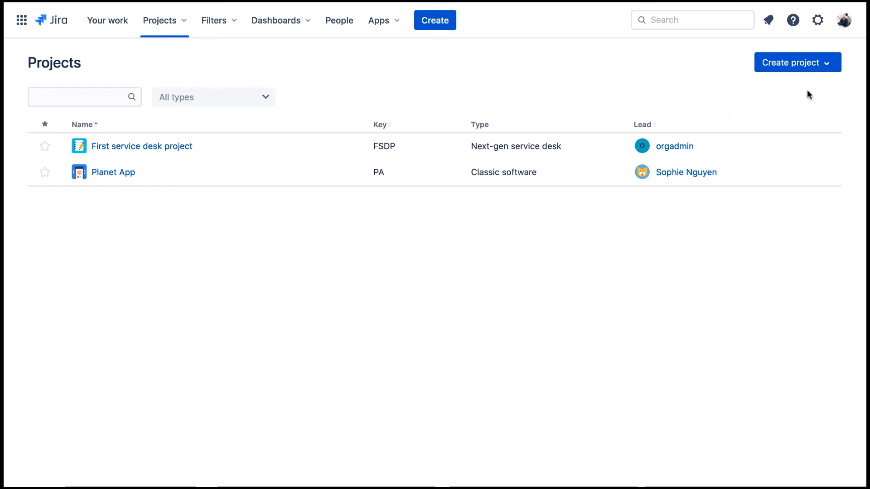
# Open the Create project dropdown on the Projects page
pyautogui.click(796, 62)
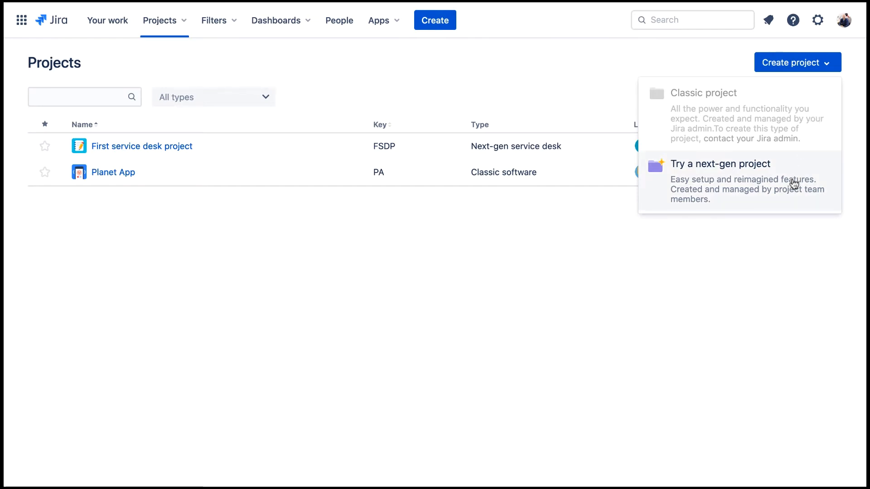
# Draft a next-gen project 'Galaxy App' with Open access and key GA, then change template
pyautogui.click(720, 163)
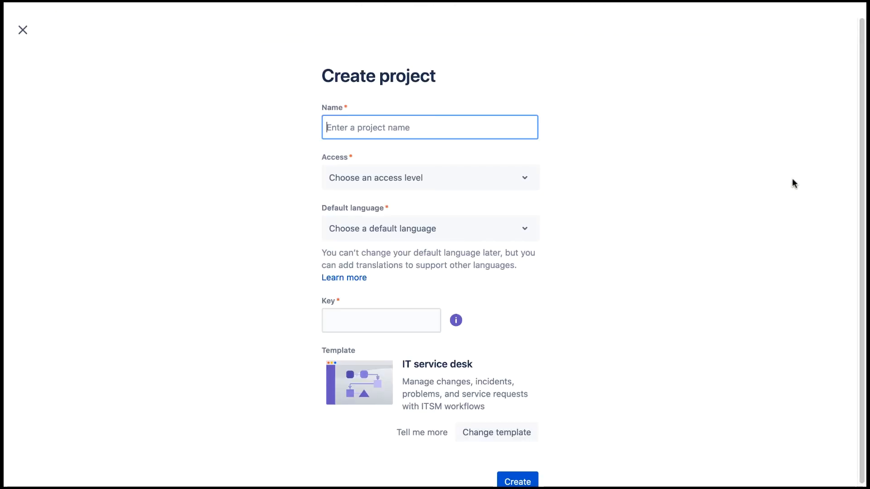
pyautogui.write('Galaxy A')
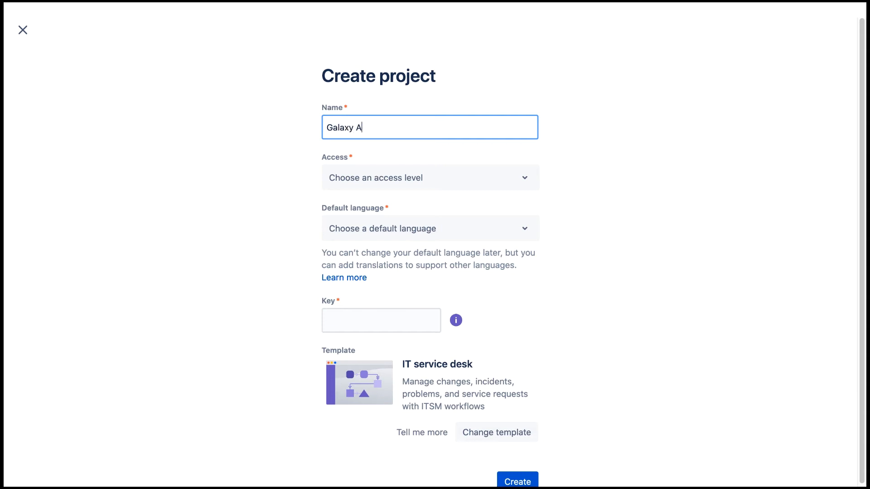
pyautogui.click(430, 178)
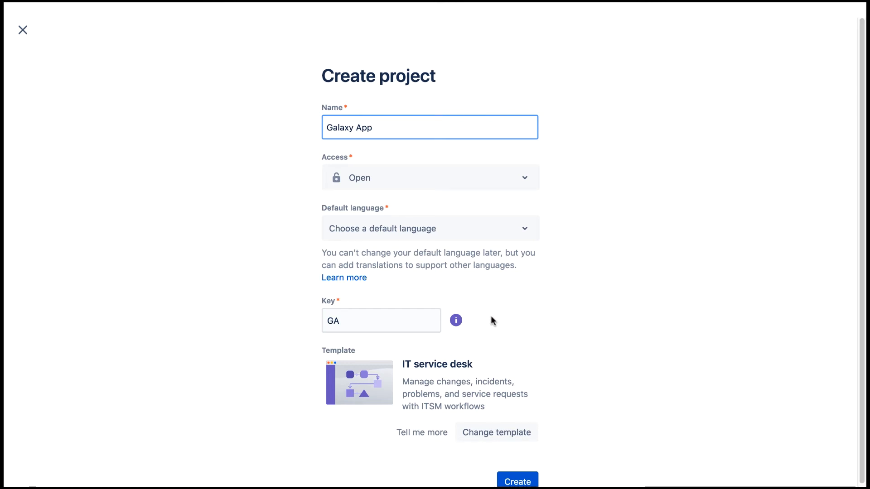
pyautogui.click(429, 127)
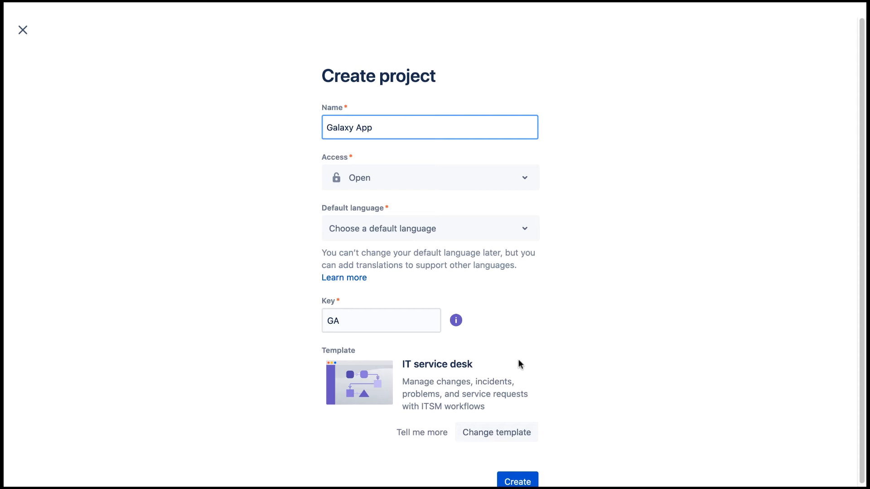
pyautogui.click(495, 432)
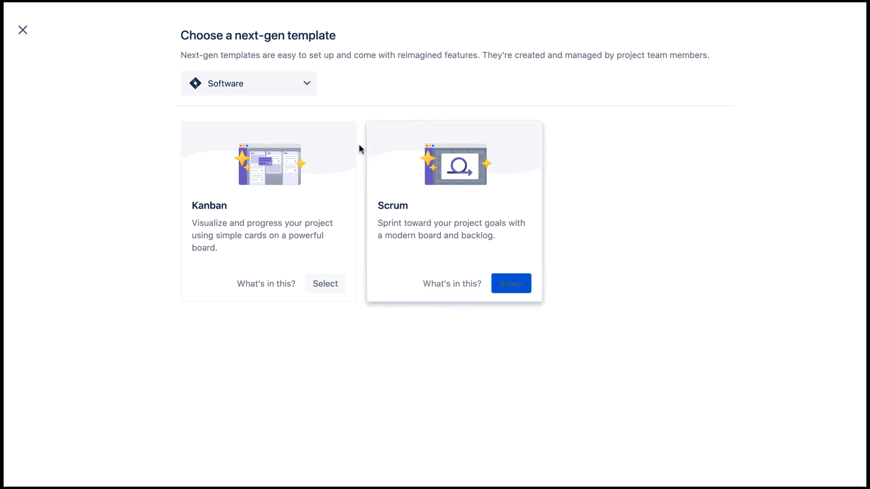
# Keep the Software category and select the Kanban template
pyautogui.click(247, 84)
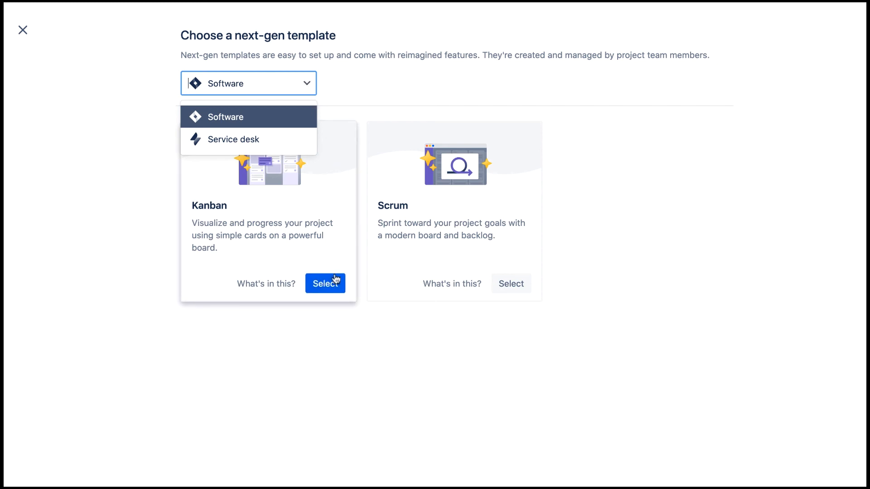
pyautogui.click(325, 284)
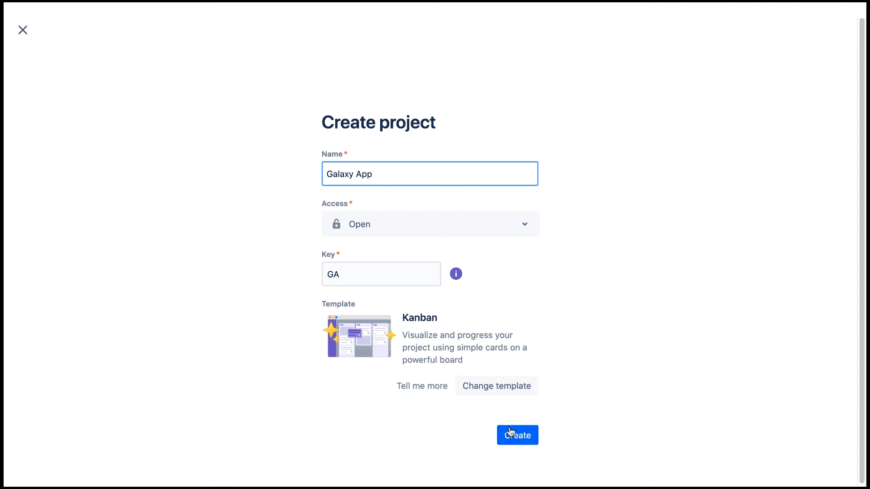